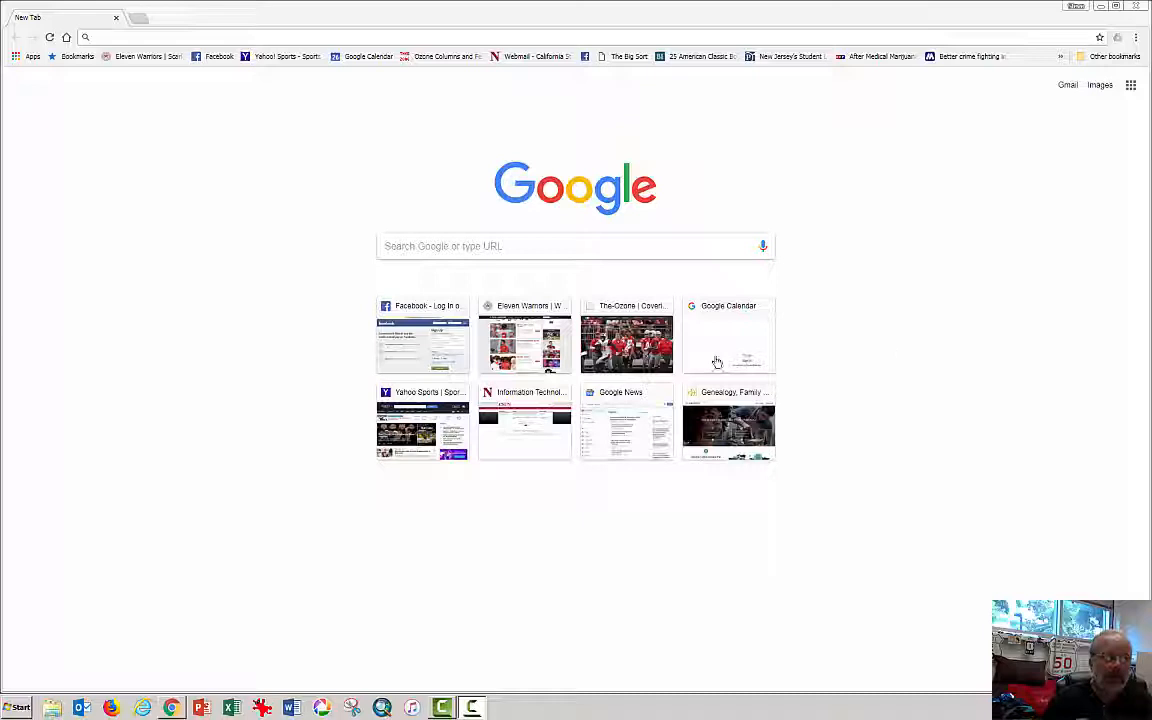
Search Google for 'citrix for chrome' to find the Citrix Workspace Web Store listing.
left_click(533, 246)
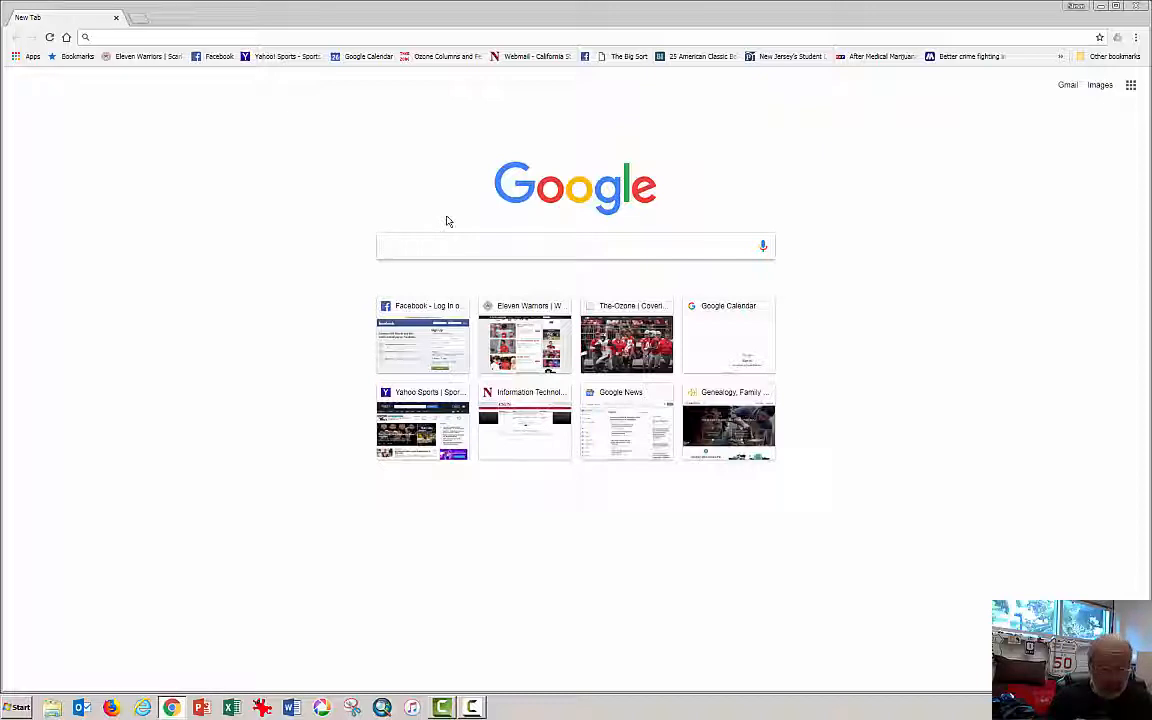
left_click(575, 246)
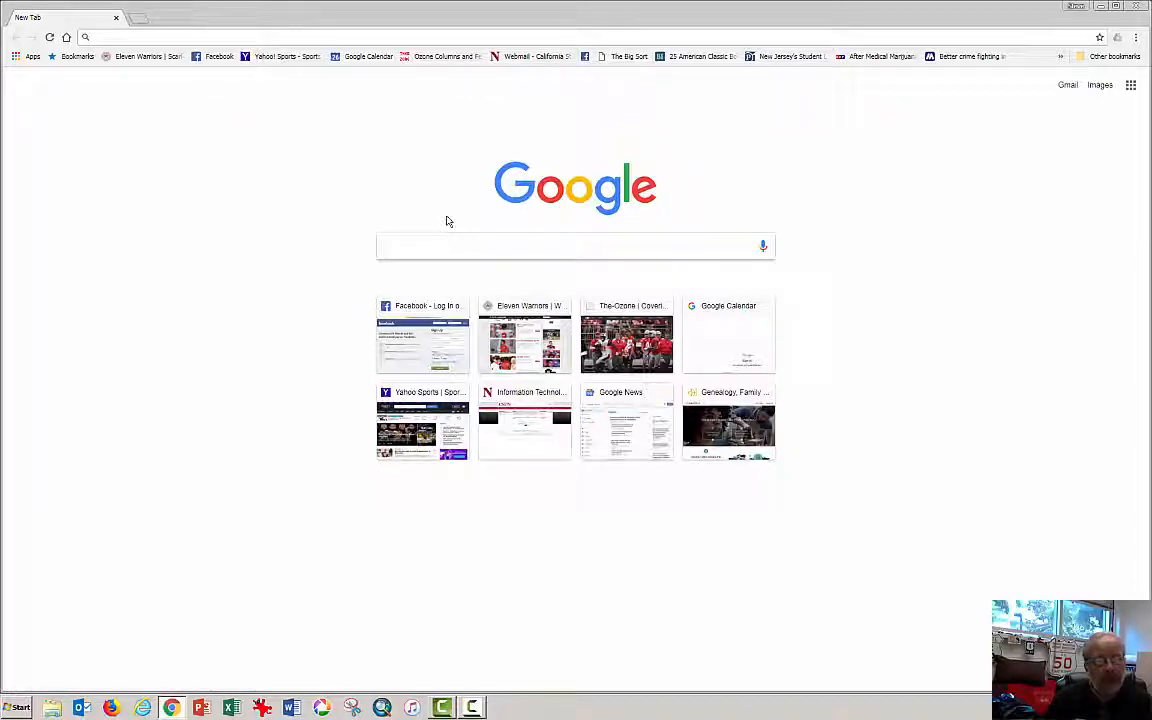
left_click(575, 245)
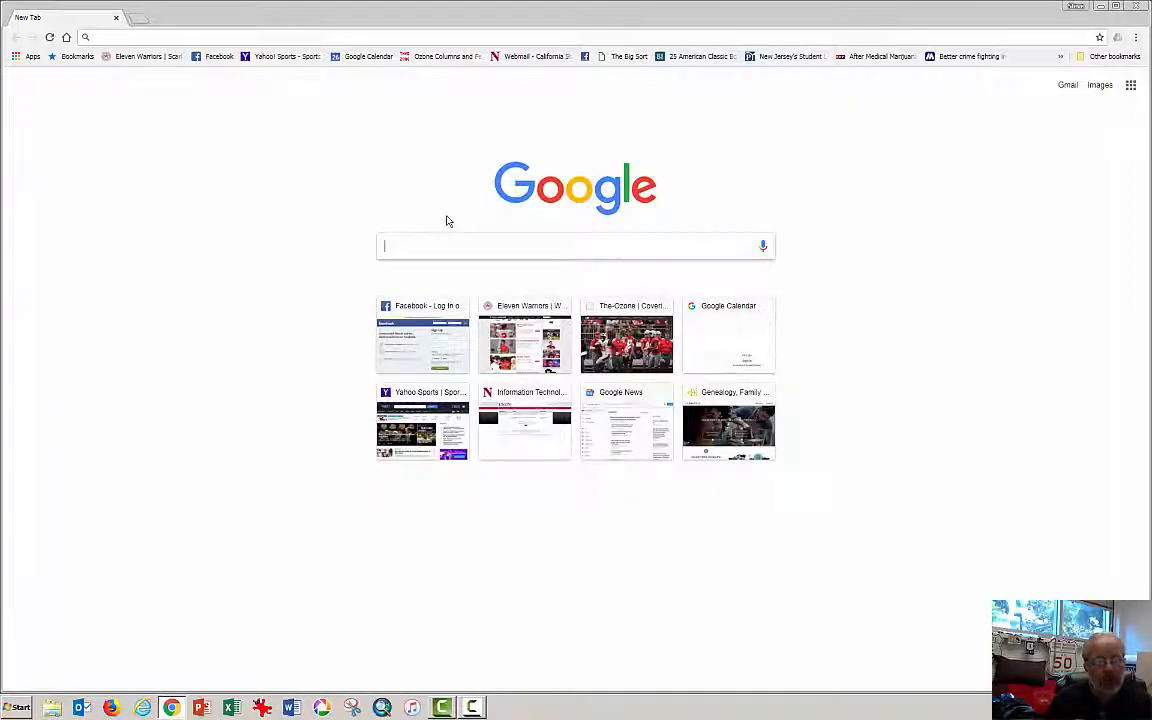
type("citibank")
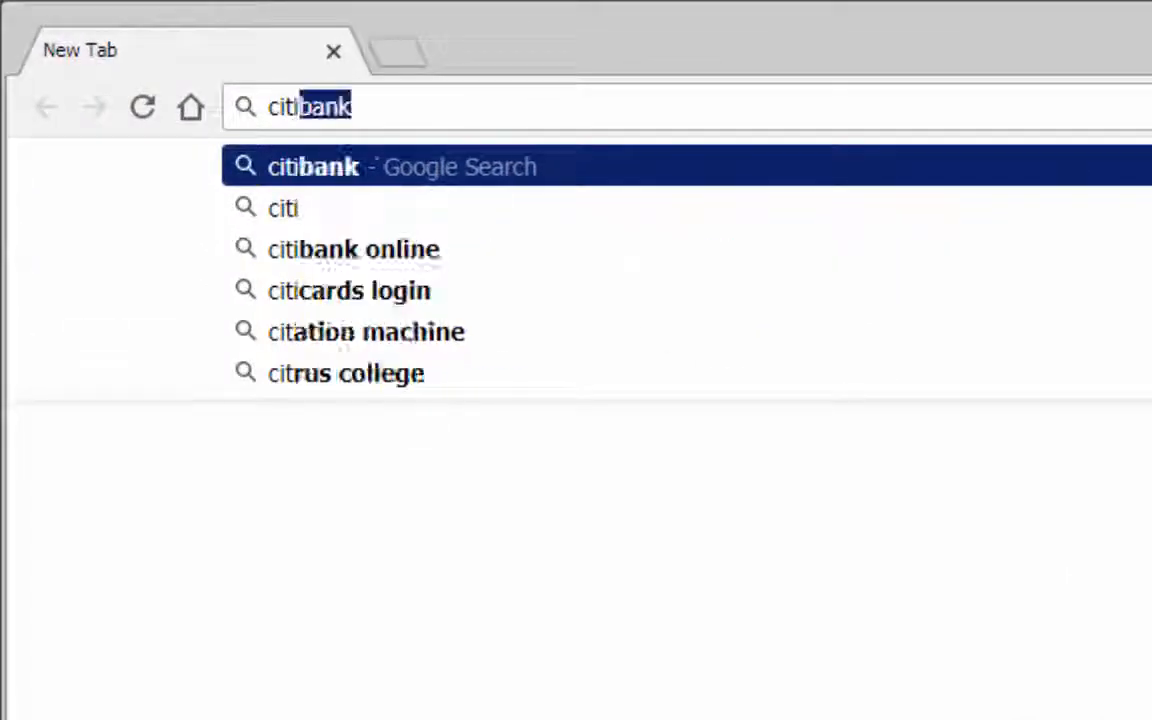
type("citirix for")
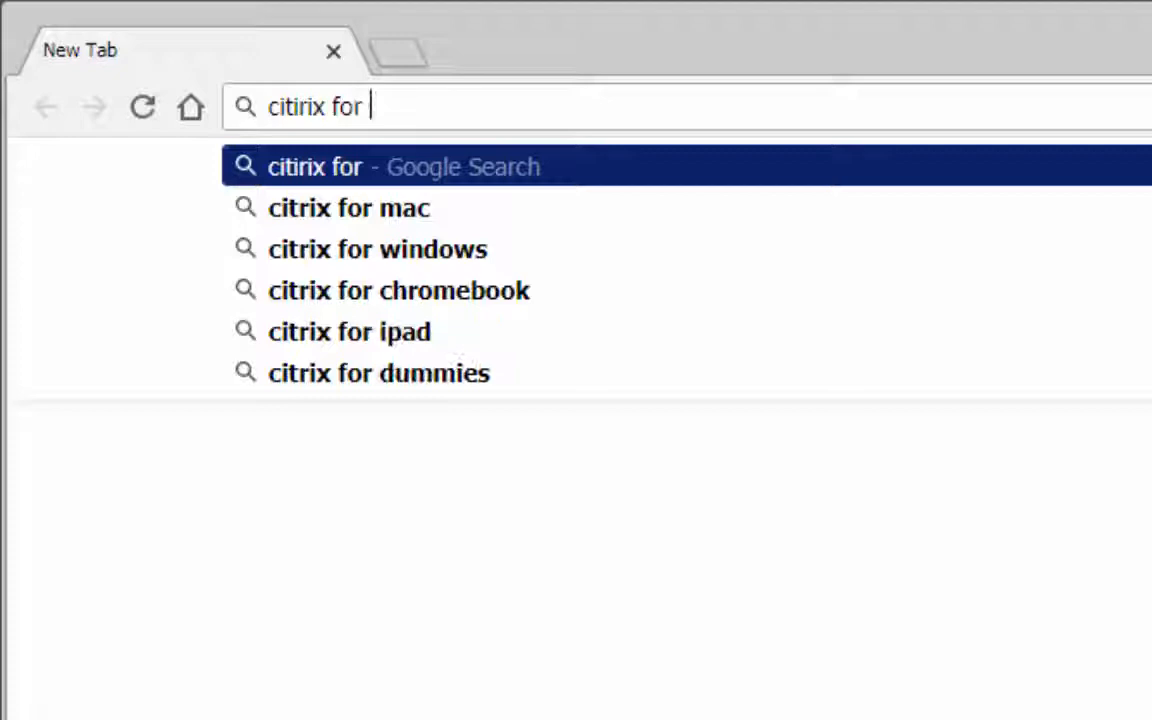
type("chrome")
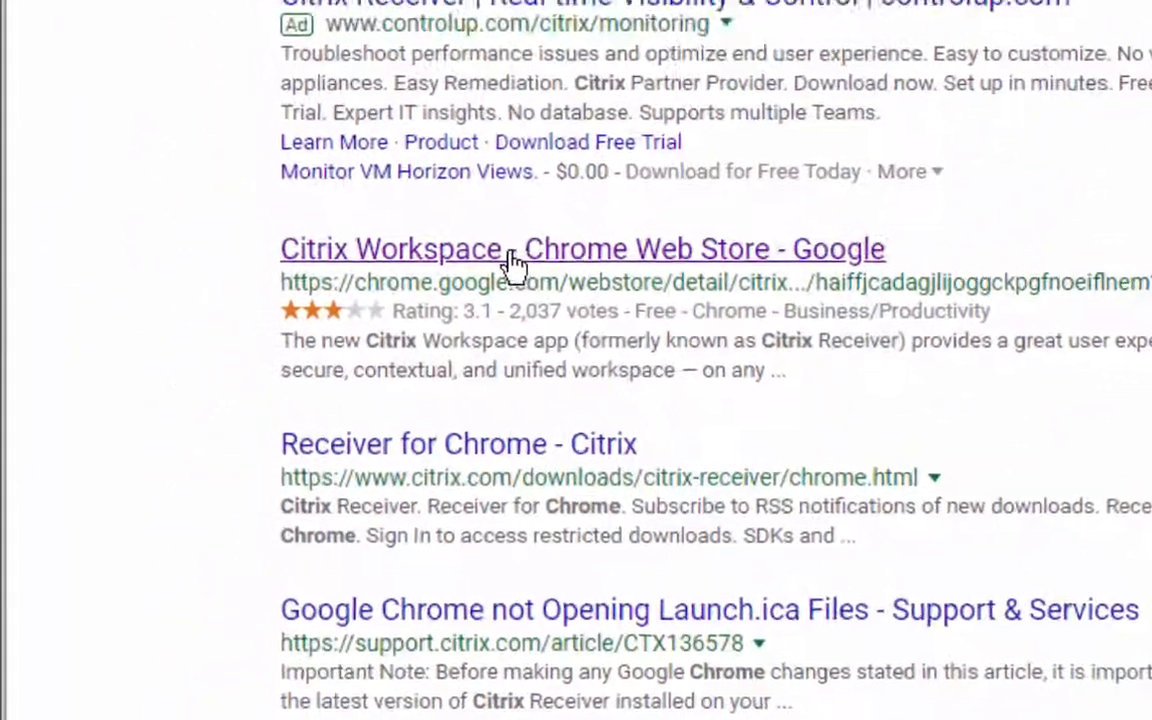
Add the Citrix Workspace app to Chrome from its Chrome Web Store listing.
scroll("up", 3)
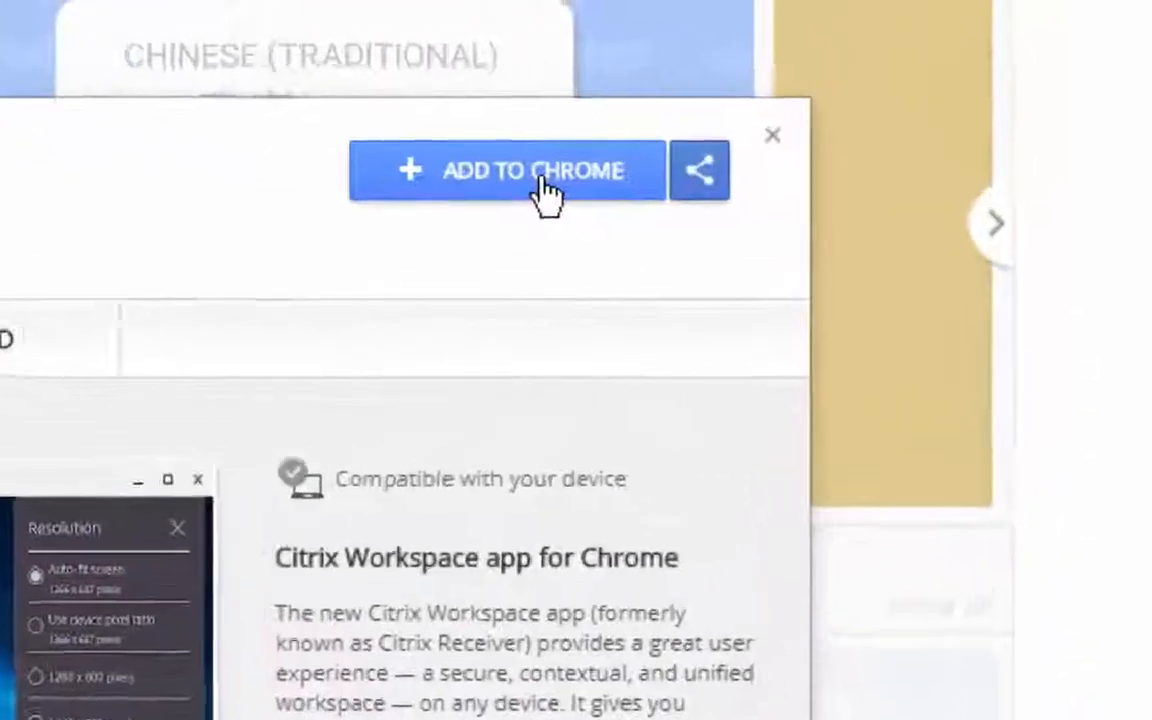
left_click(505, 170)
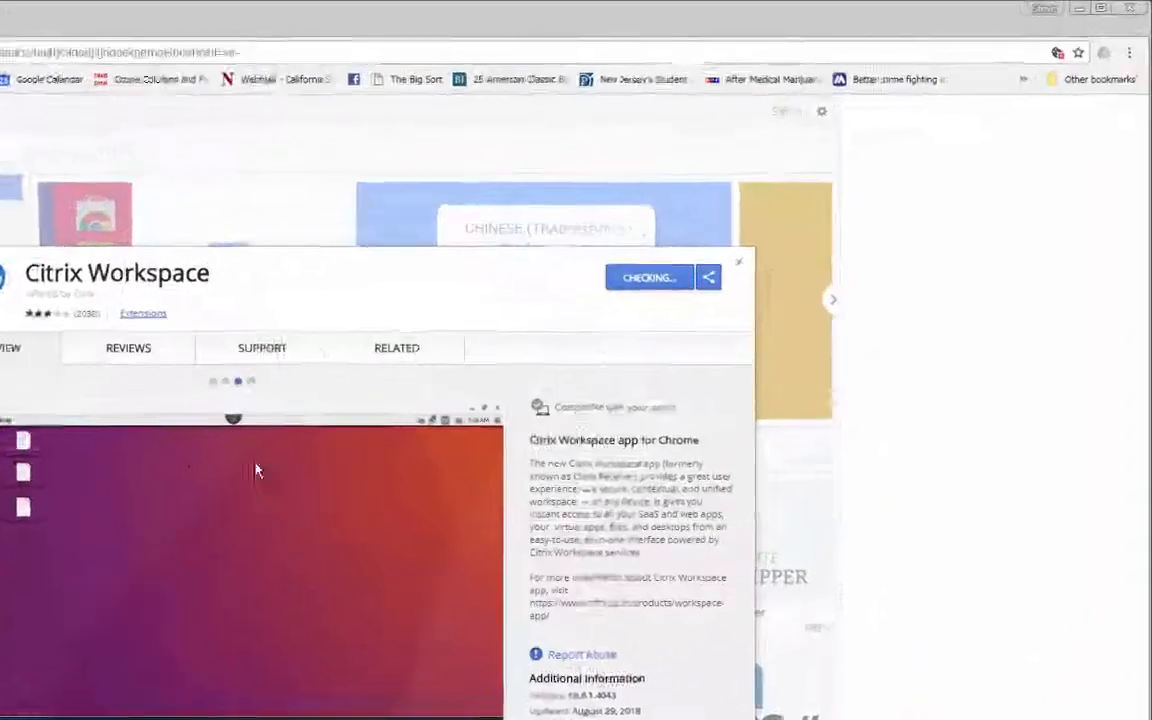
left_click(738, 262)
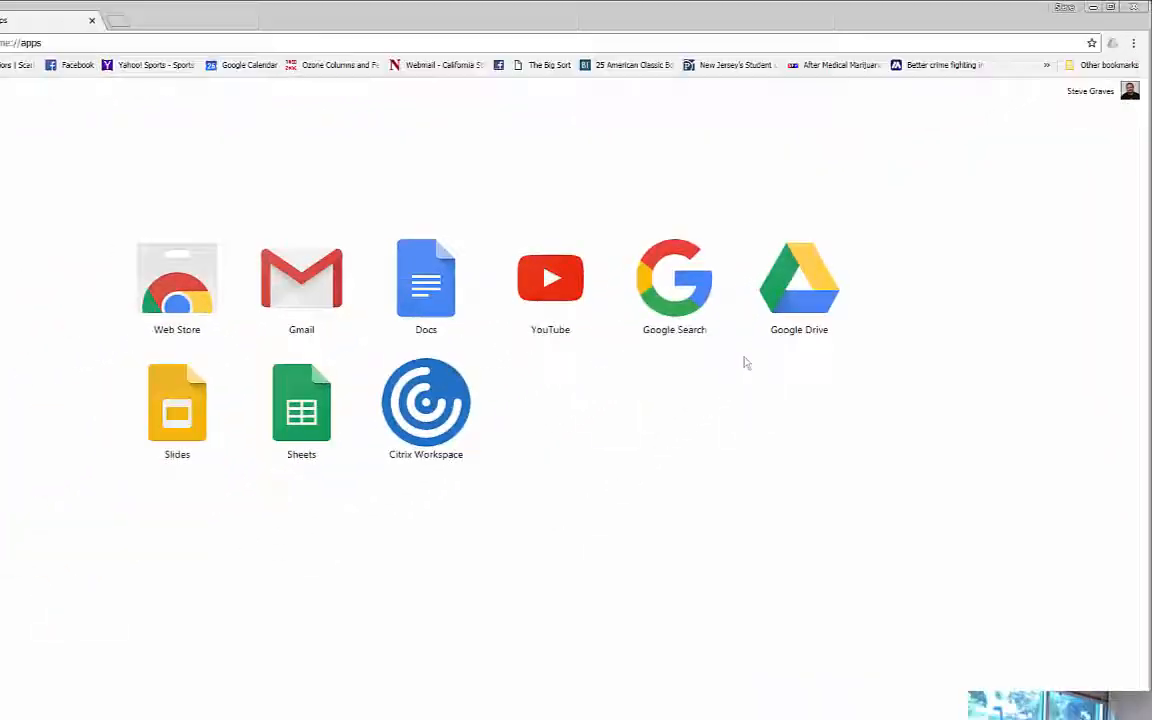
mouse_move(674, 290)
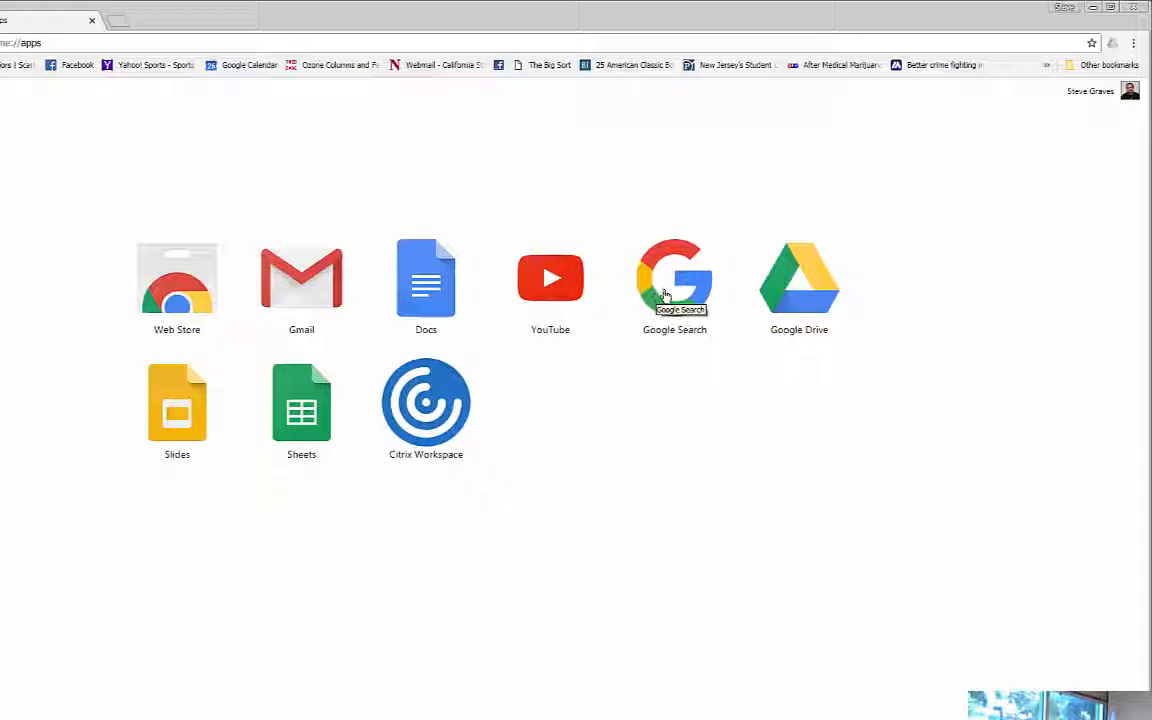
mouse_move(605, 570)
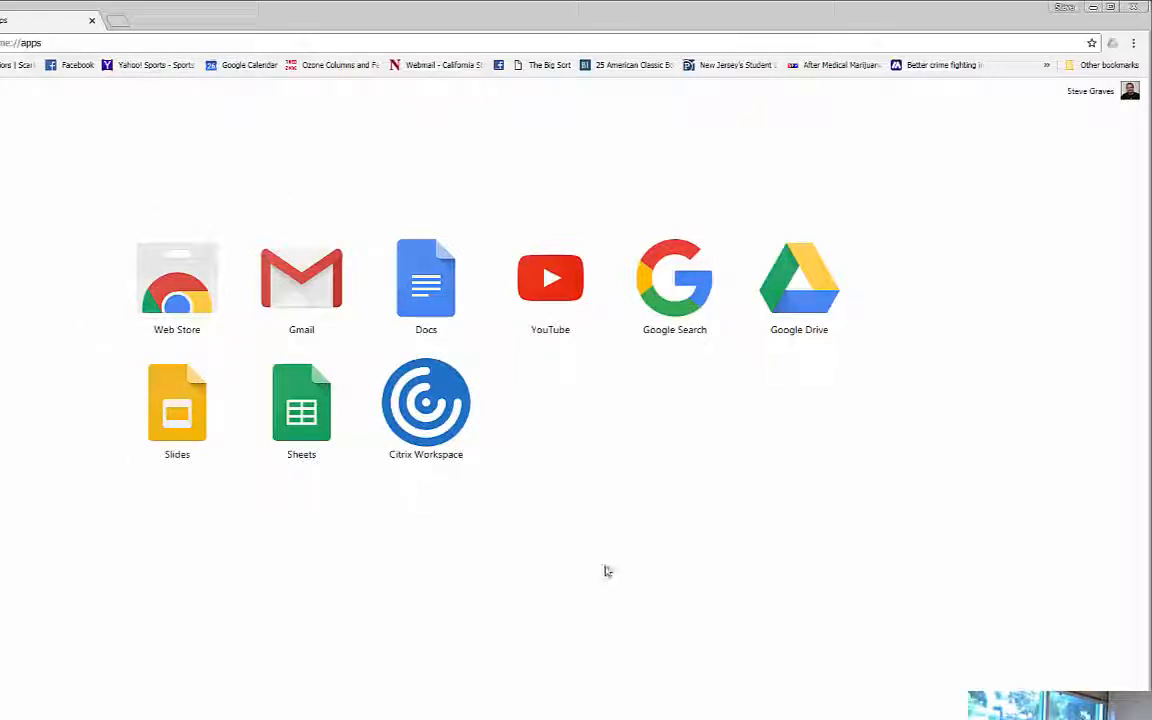
mouse_move(440, 410)
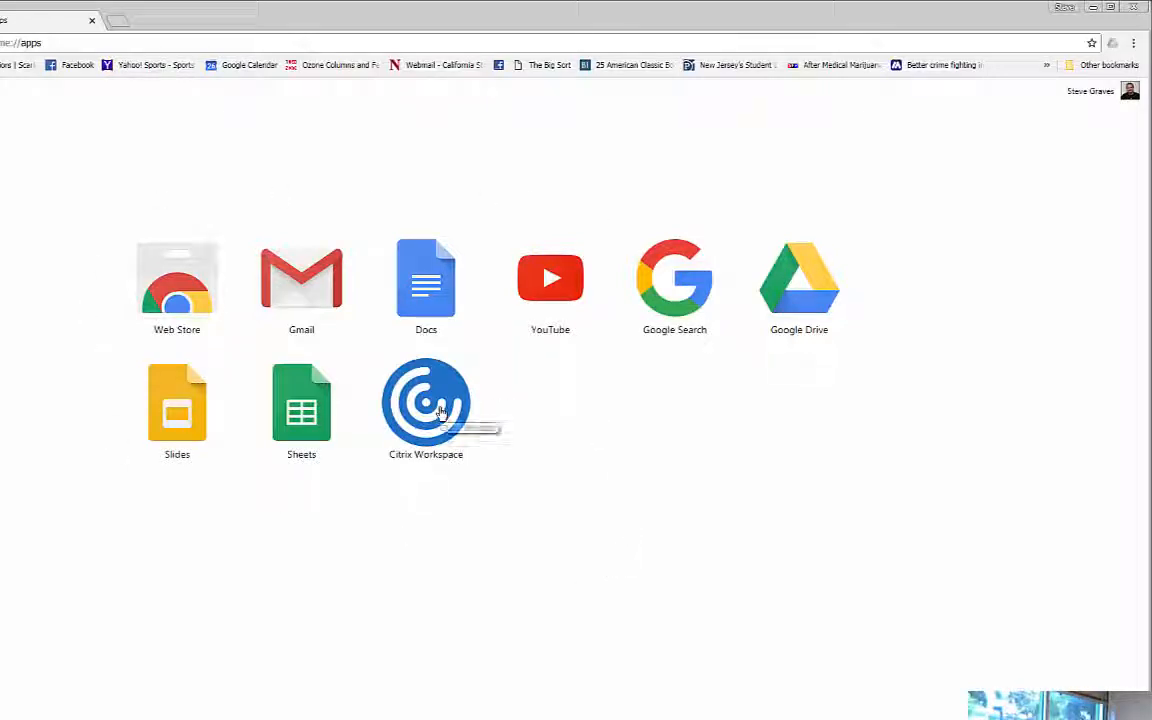
Launch the Citrix Workspace app from the chrome://apps page.
left_click(425, 400)
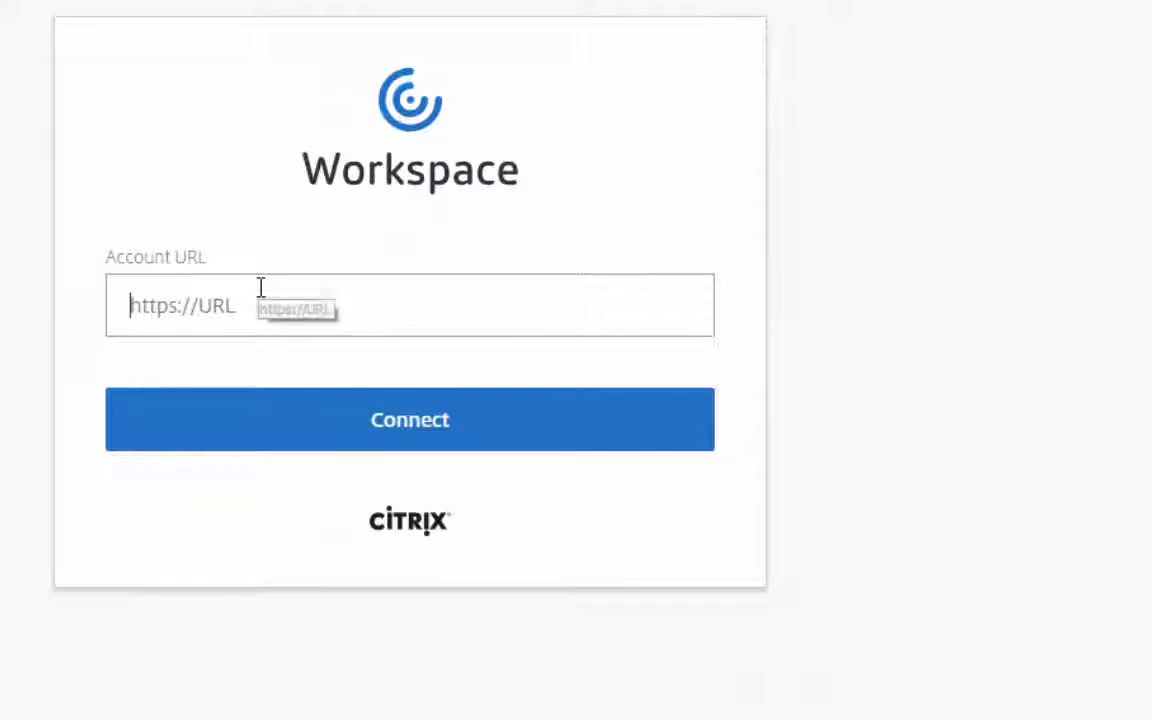
type("ht")
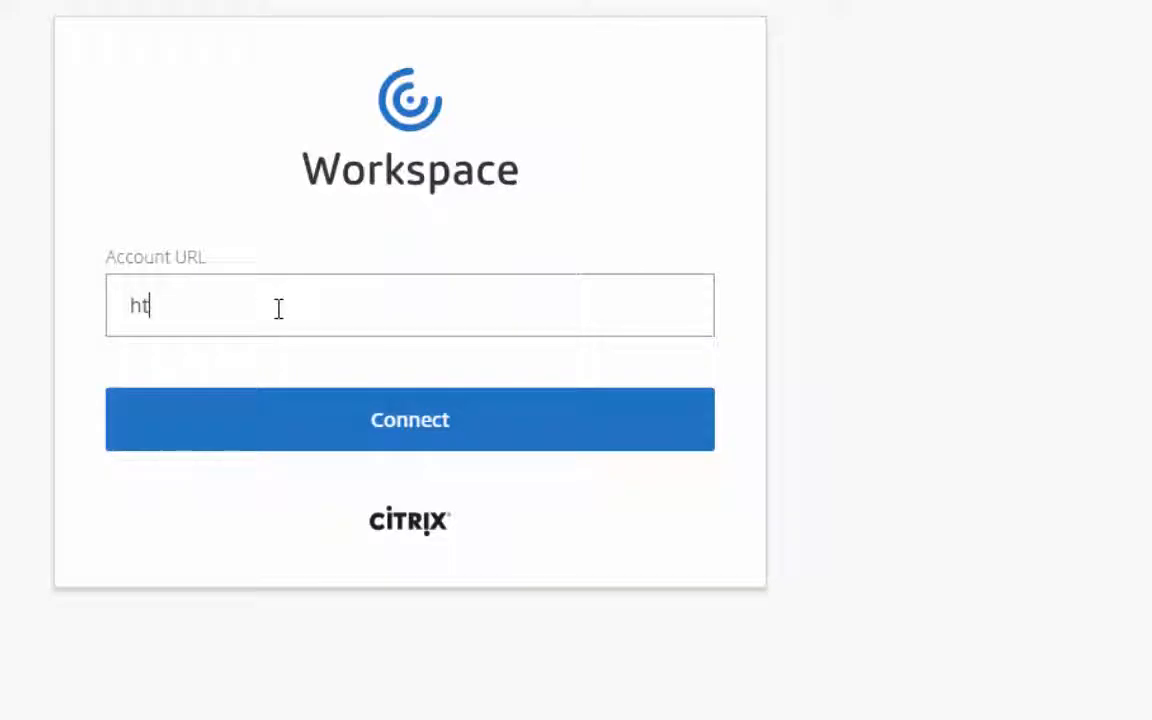
type("tps")
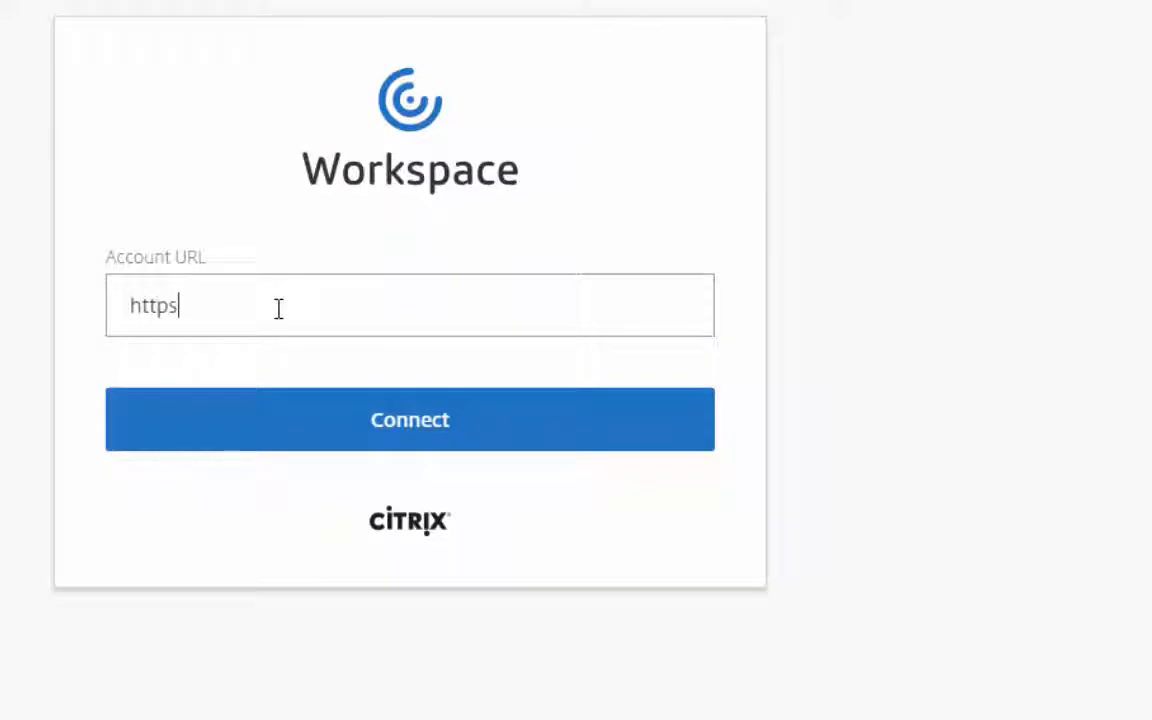
type("://myc")
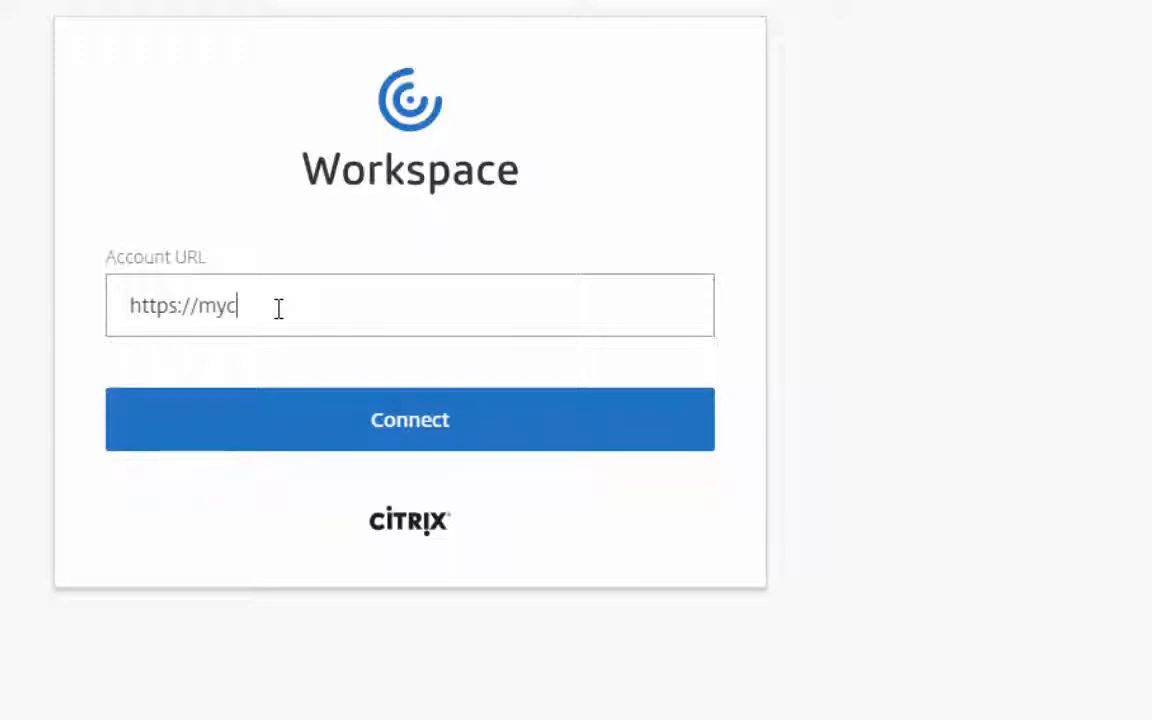
type("sunsoftware.")
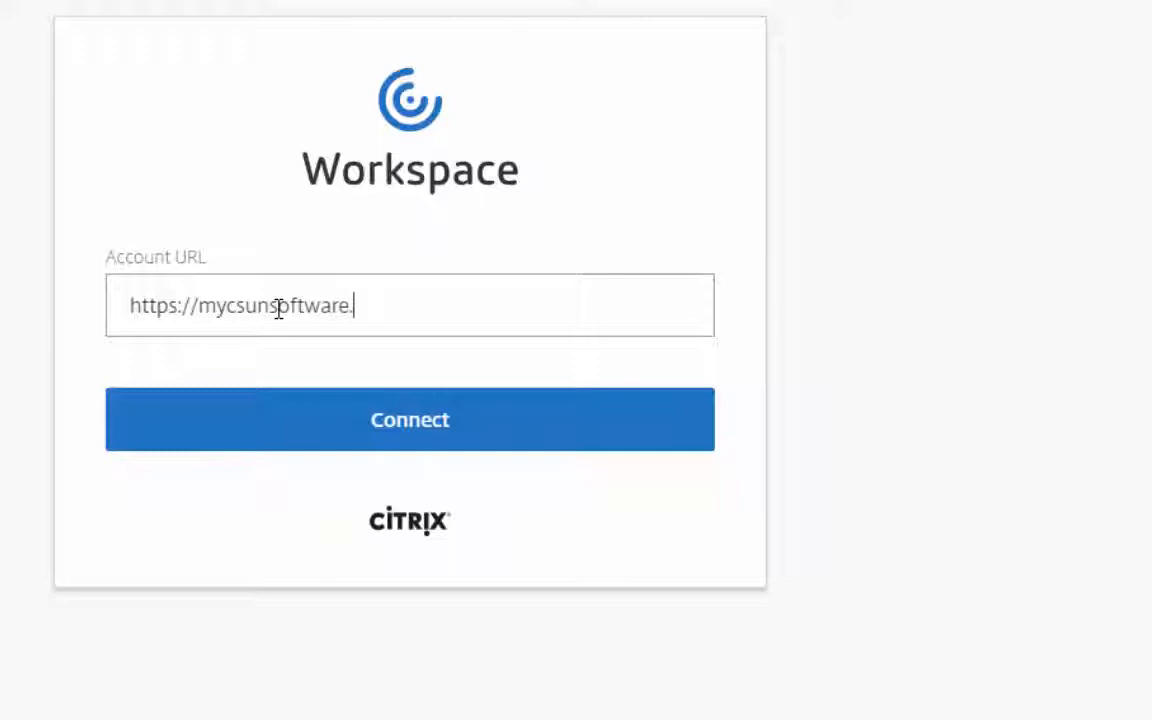
type("csun")
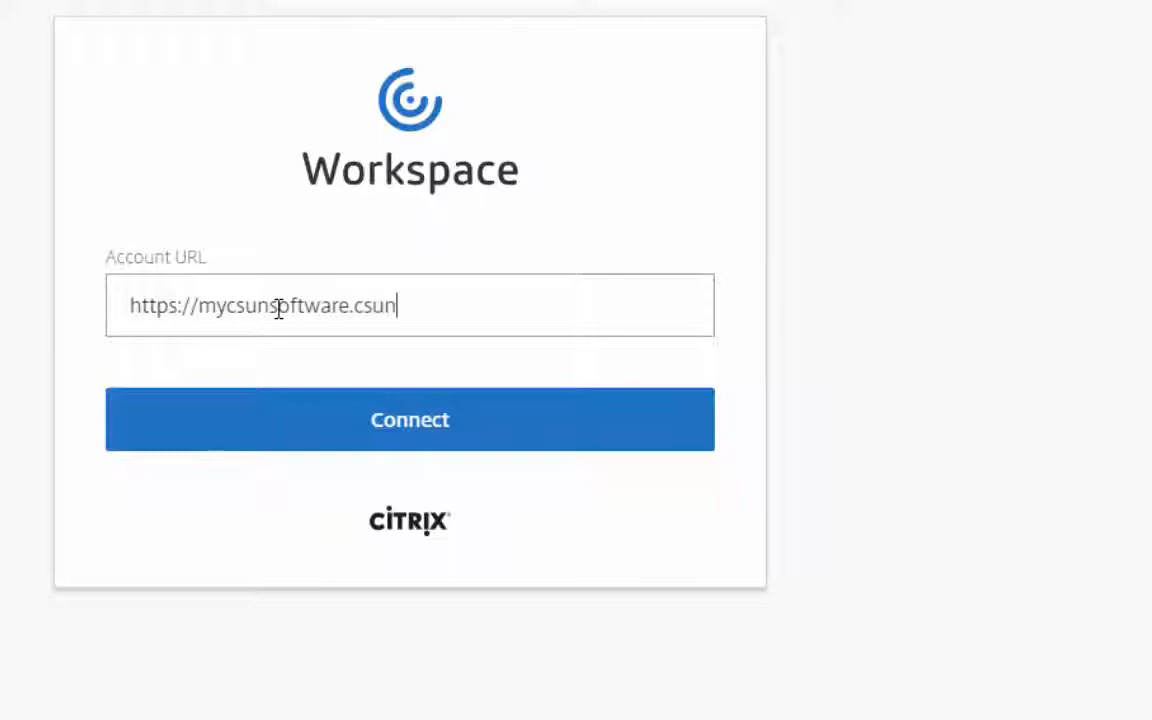
type(".e")
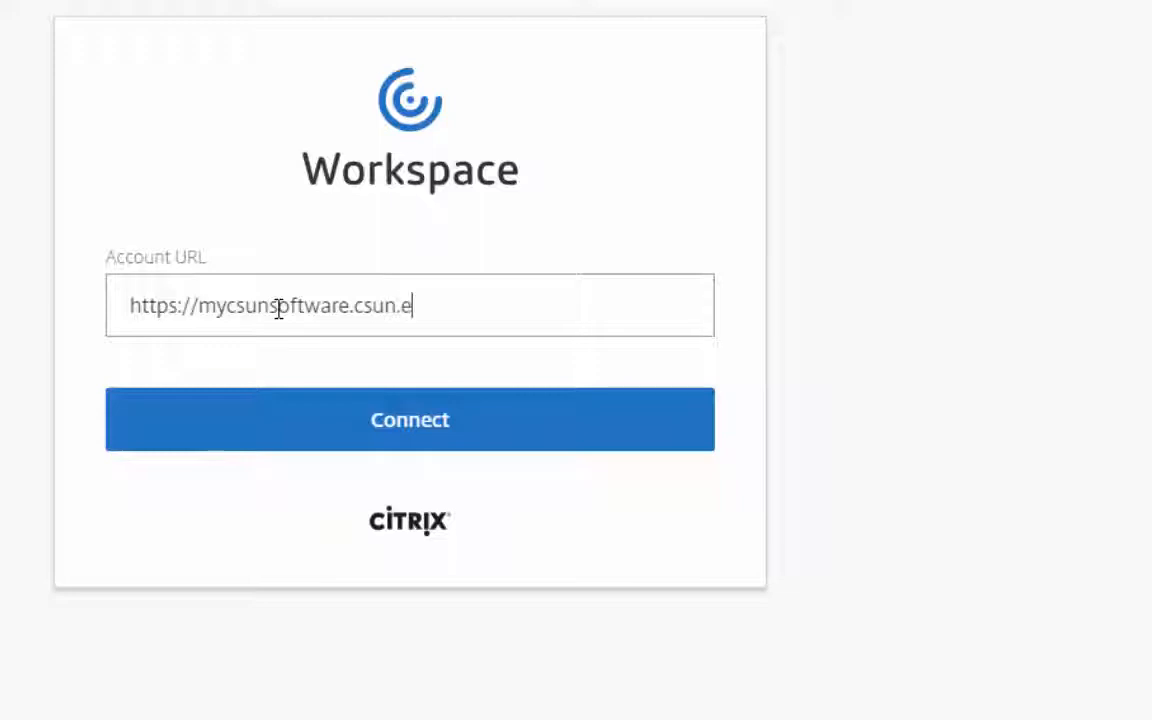
type("du/")
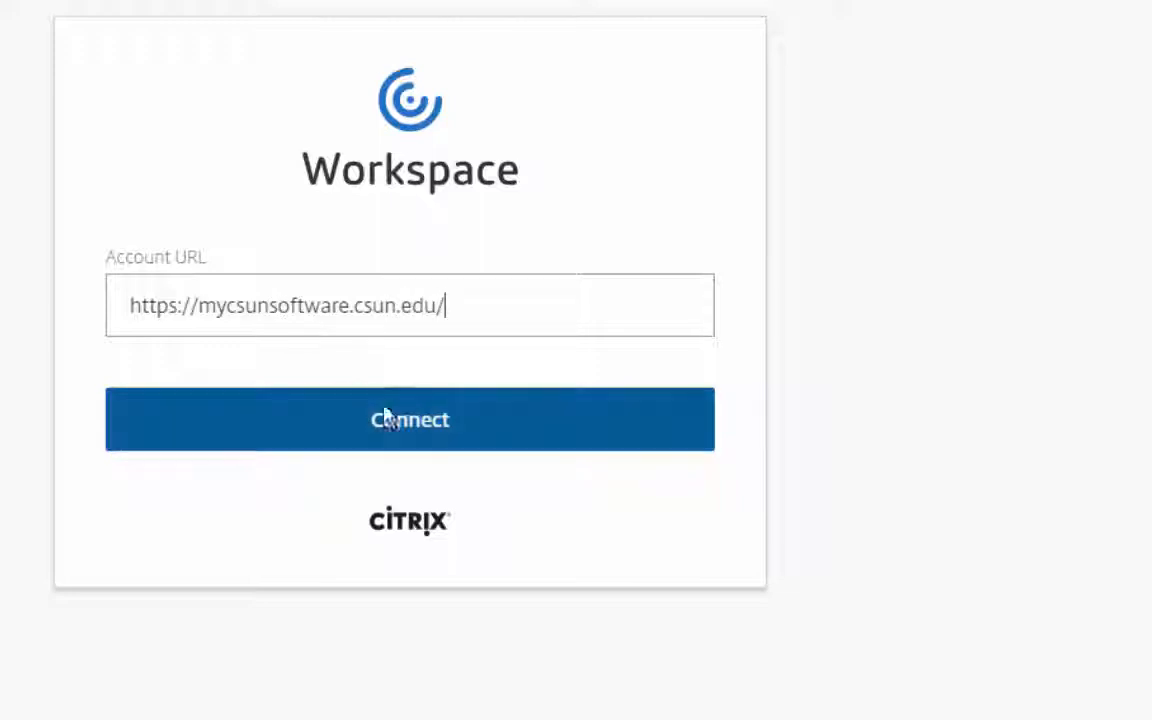
left_click(409, 419)
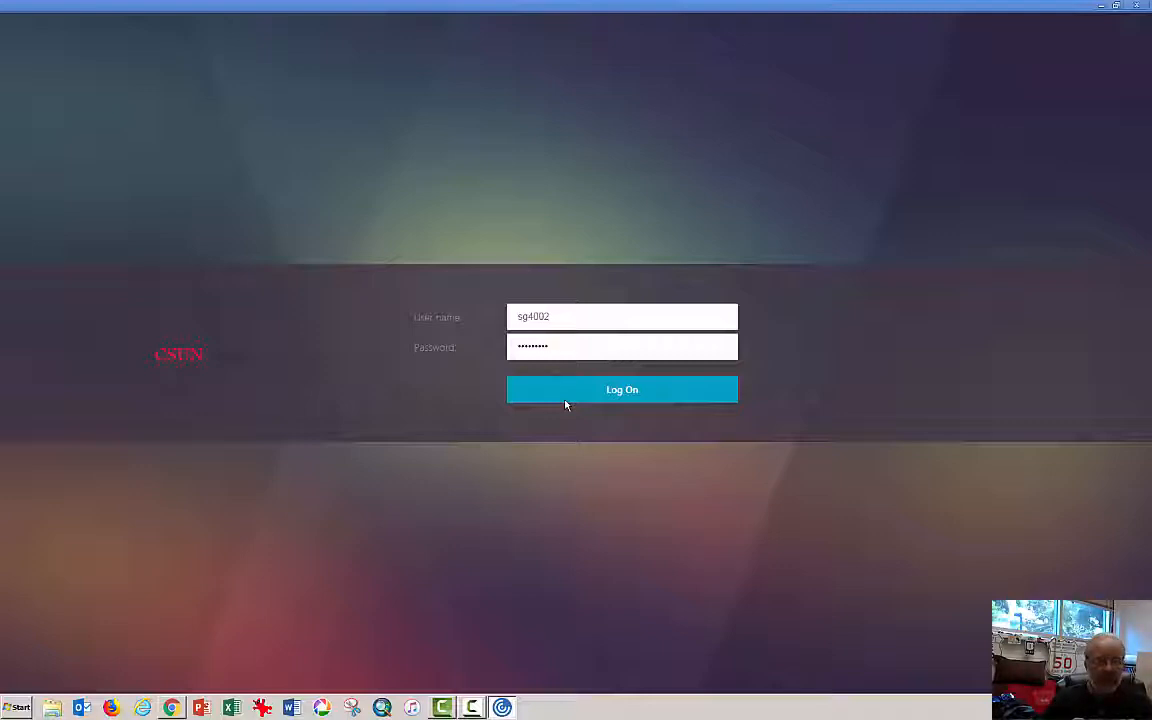
Log on to the CSUN portal, re-entering the password after the first attempt fails.
left_click(622, 389)
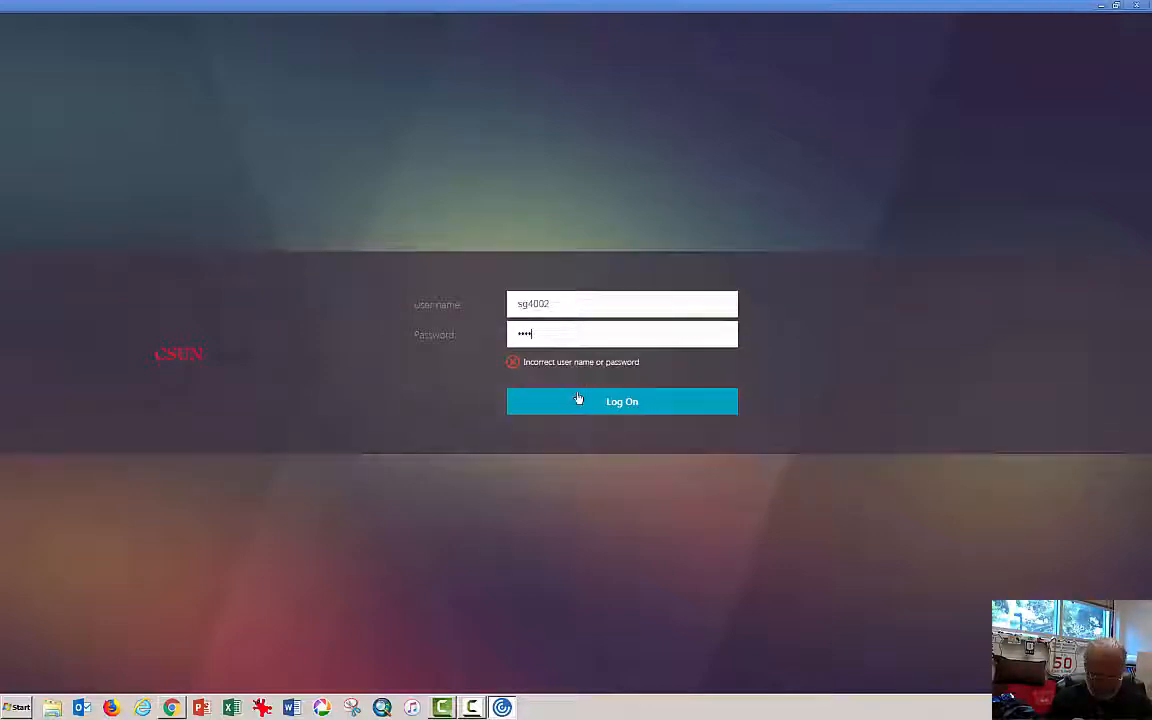
type("••••")
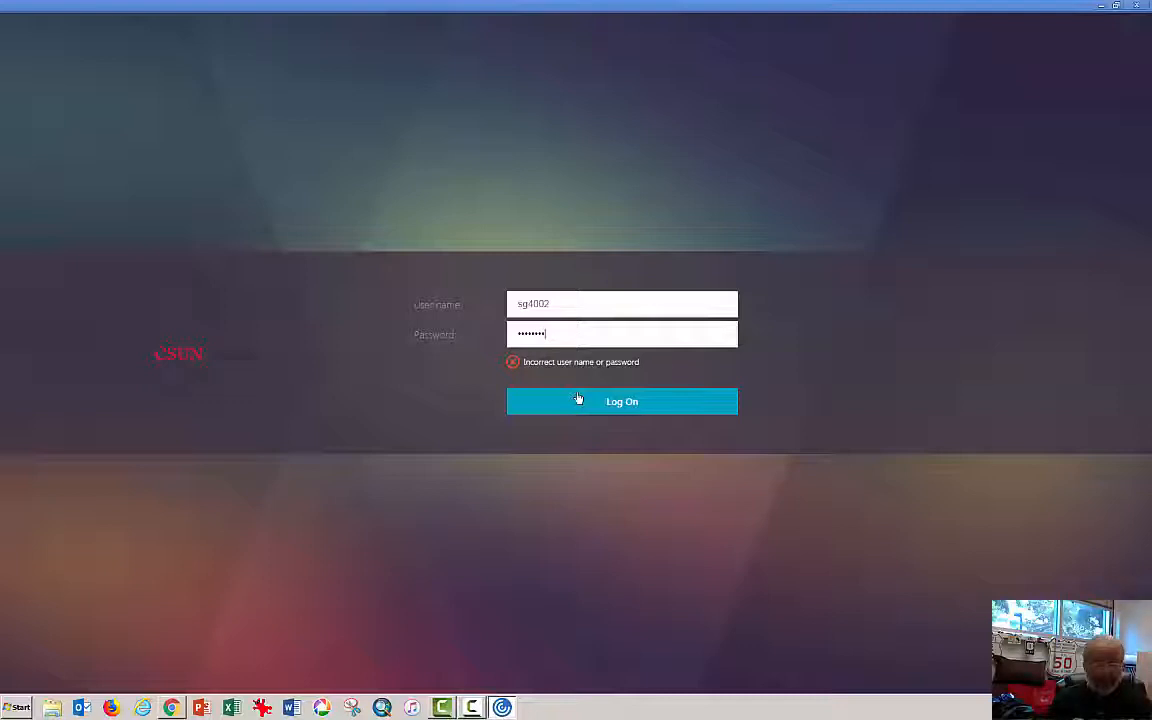
left_click(621, 401)
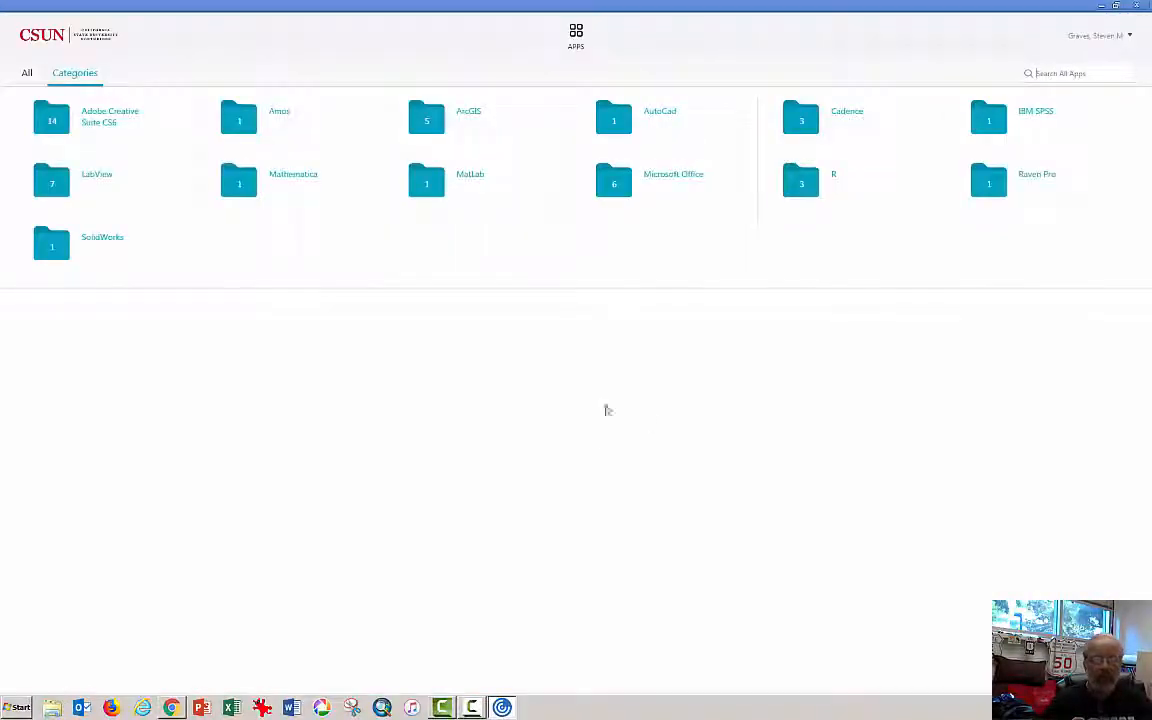
mouse_move(563, 359)
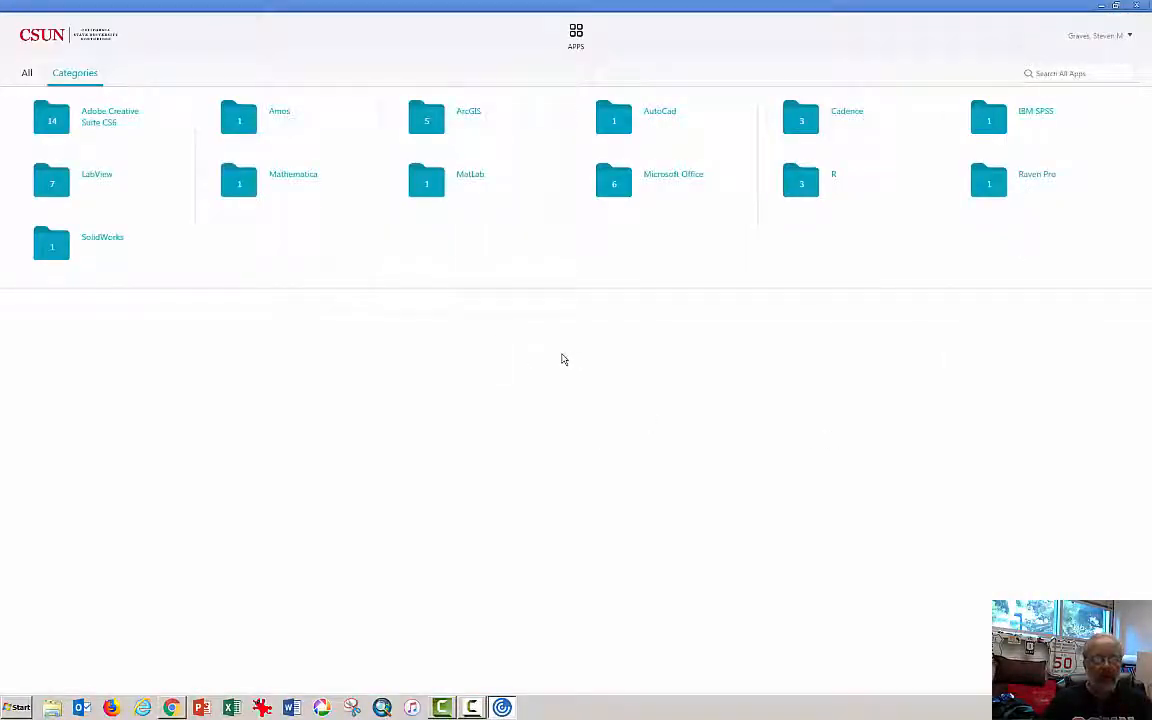
mouse_move(743, 275)
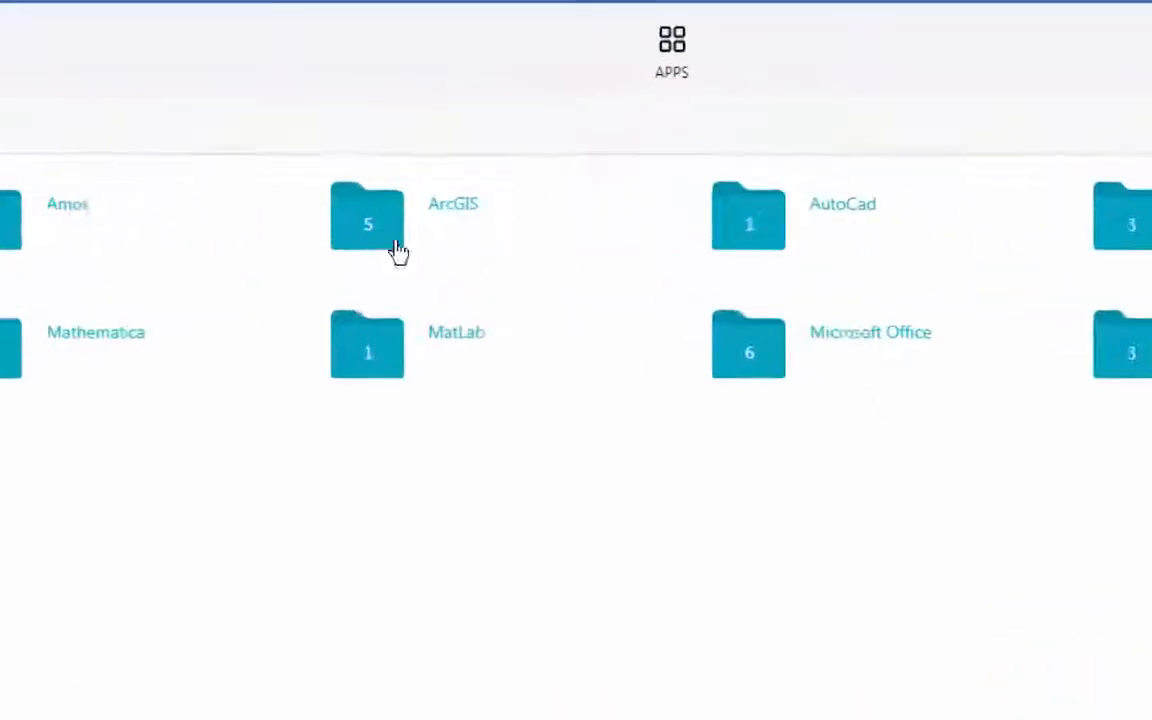
Open the ArcGIS category and launch ArcMap 106.
left_click(367, 218)
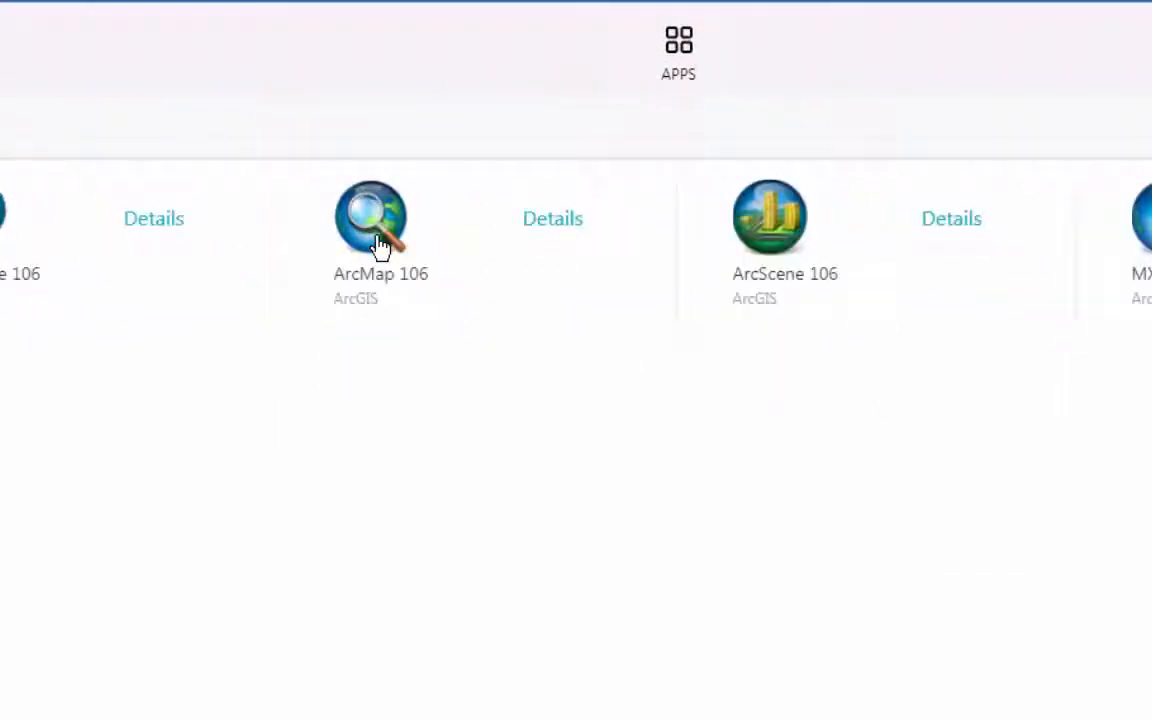
left_click(370, 217)
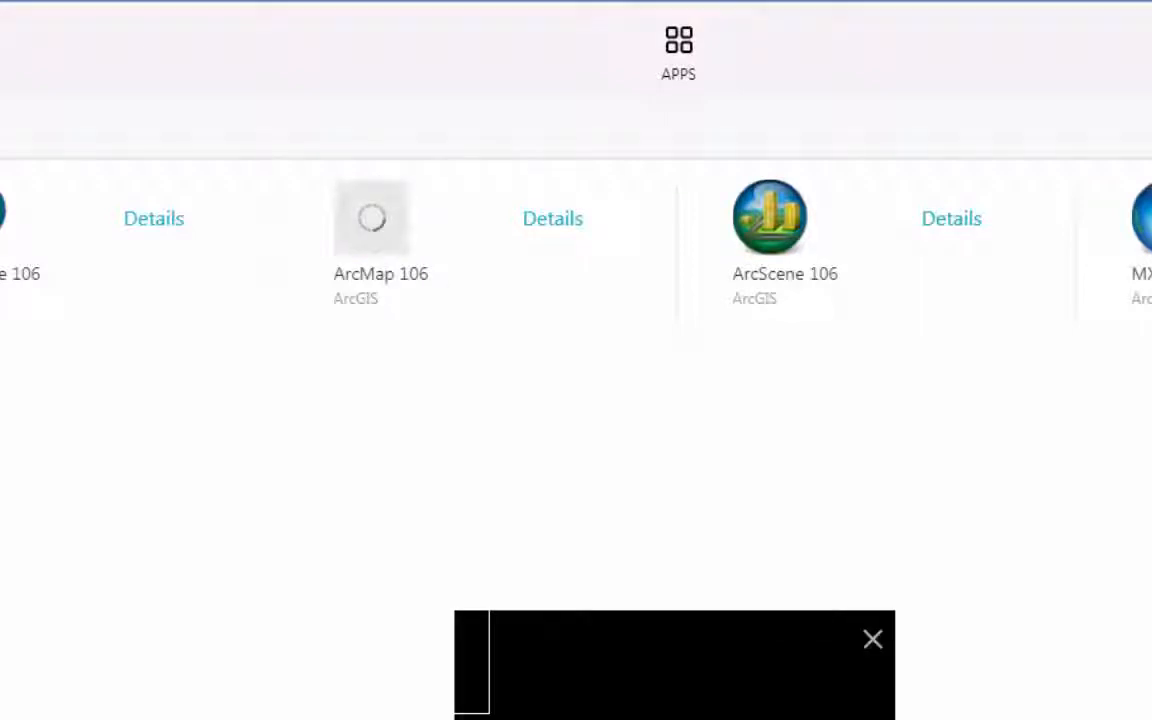